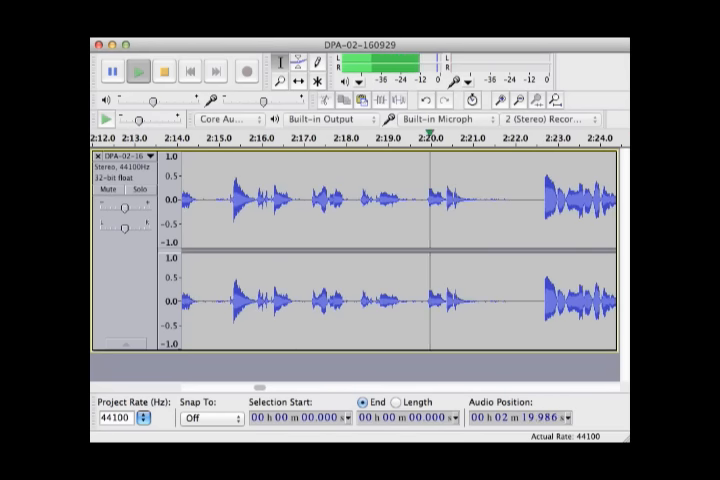
# Resume playback of the story recording so the play head advances to around 3:50
pyautogui.click(140, 72)
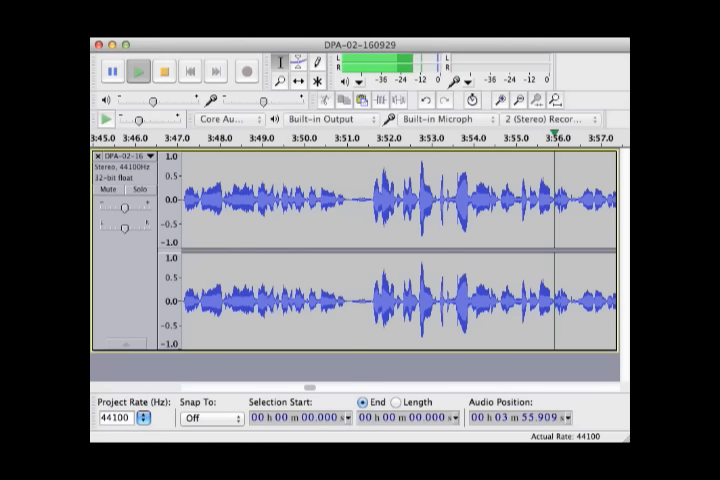
pyautogui.hscroll(3)
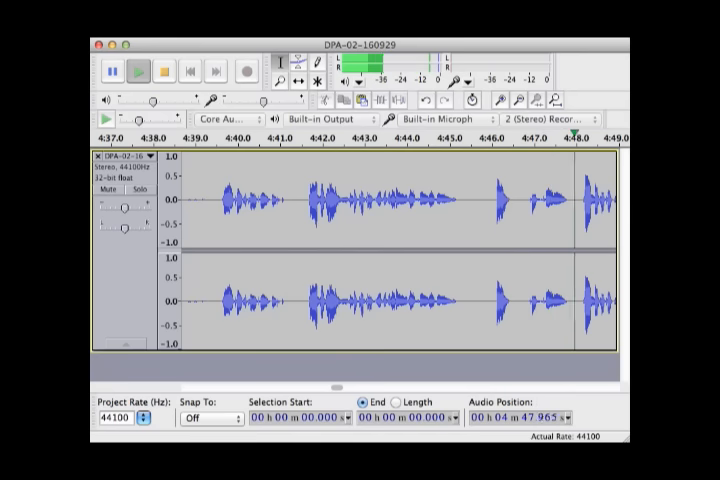
# Continue playback of the narration on to roughly the 4:40 mark
pyautogui.click(140, 72)
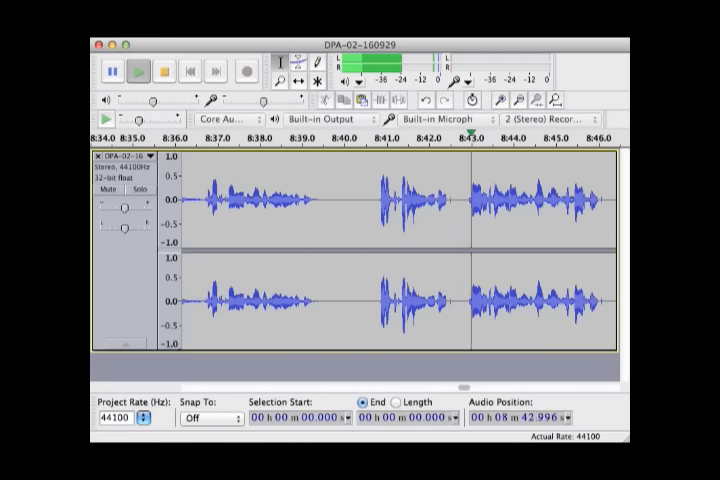
# Keep the recording playing through to about 11:35, just short of its end
pyautogui.click(138, 72)
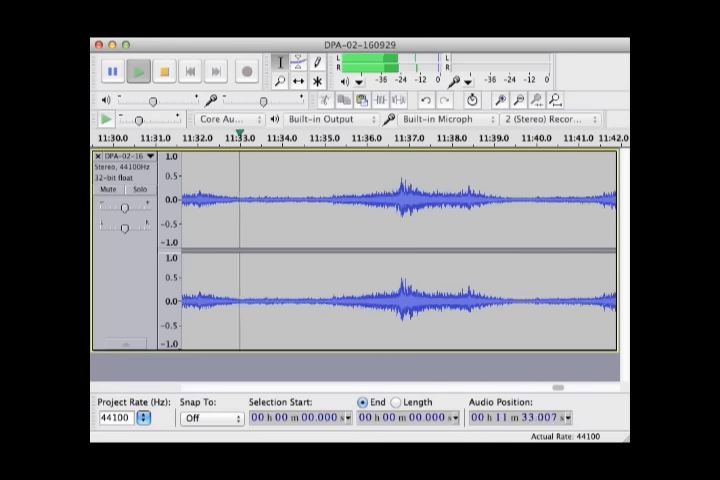
pyautogui.click(140, 70)
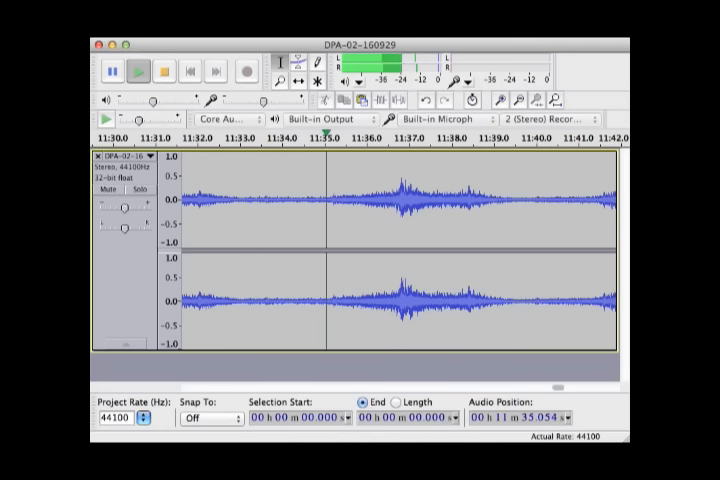